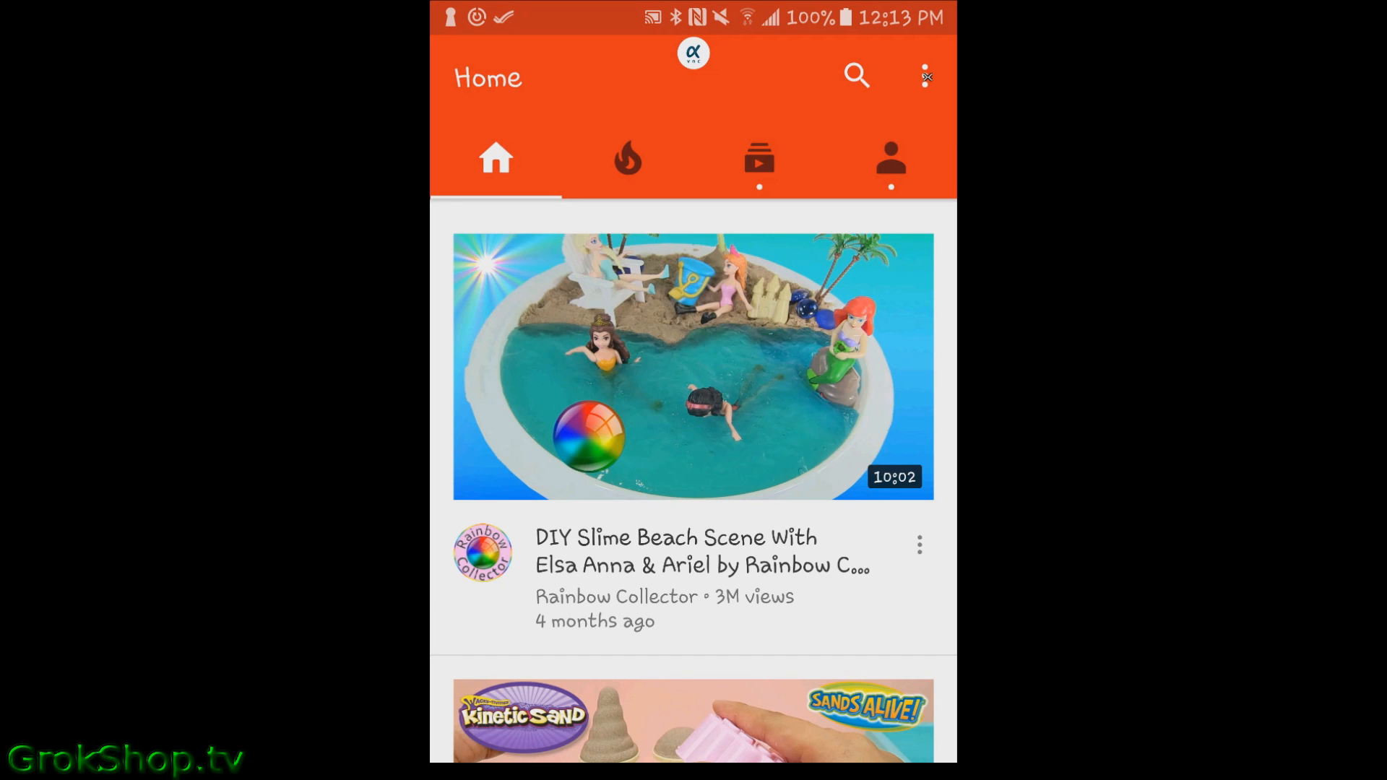
Open YouTube's overflow menu on Home to reach Settings.
left_click(925, 76)
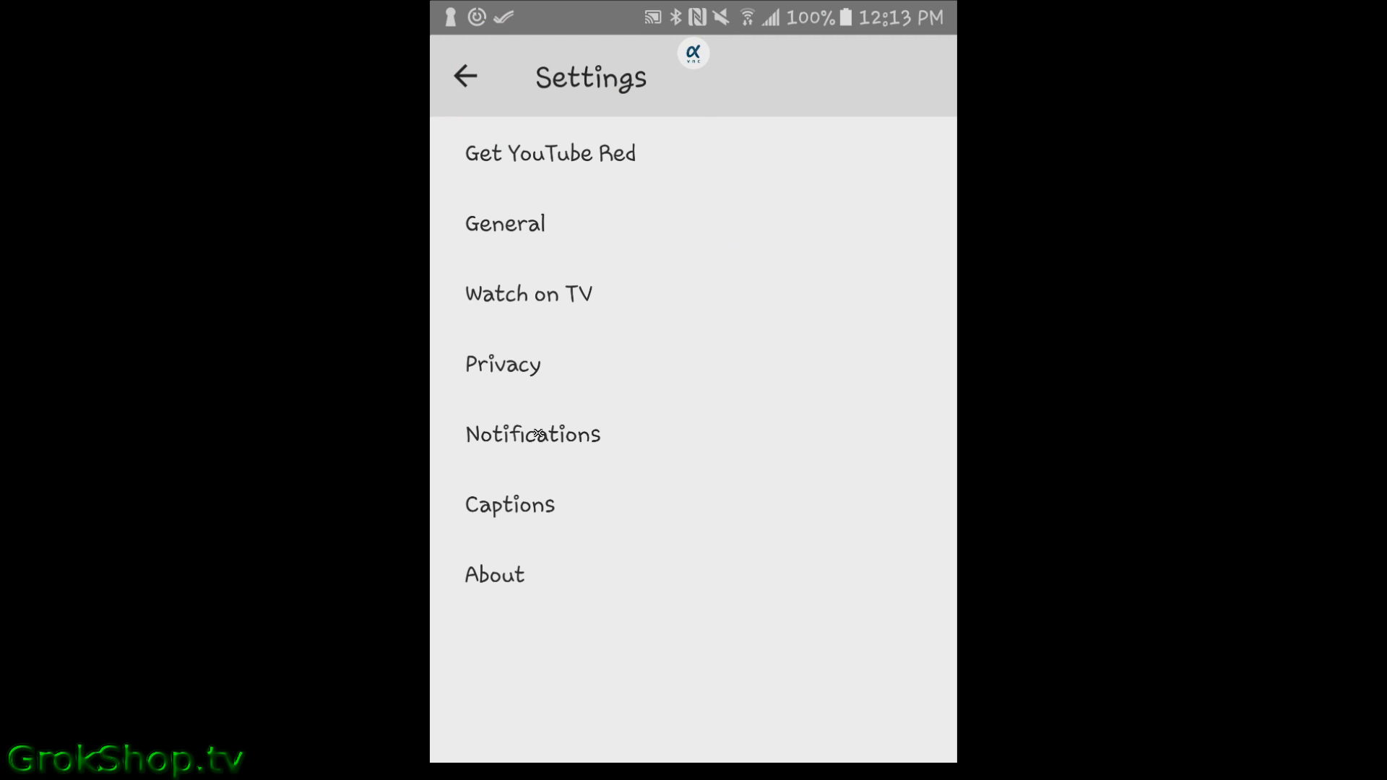
left_click(531, 434)
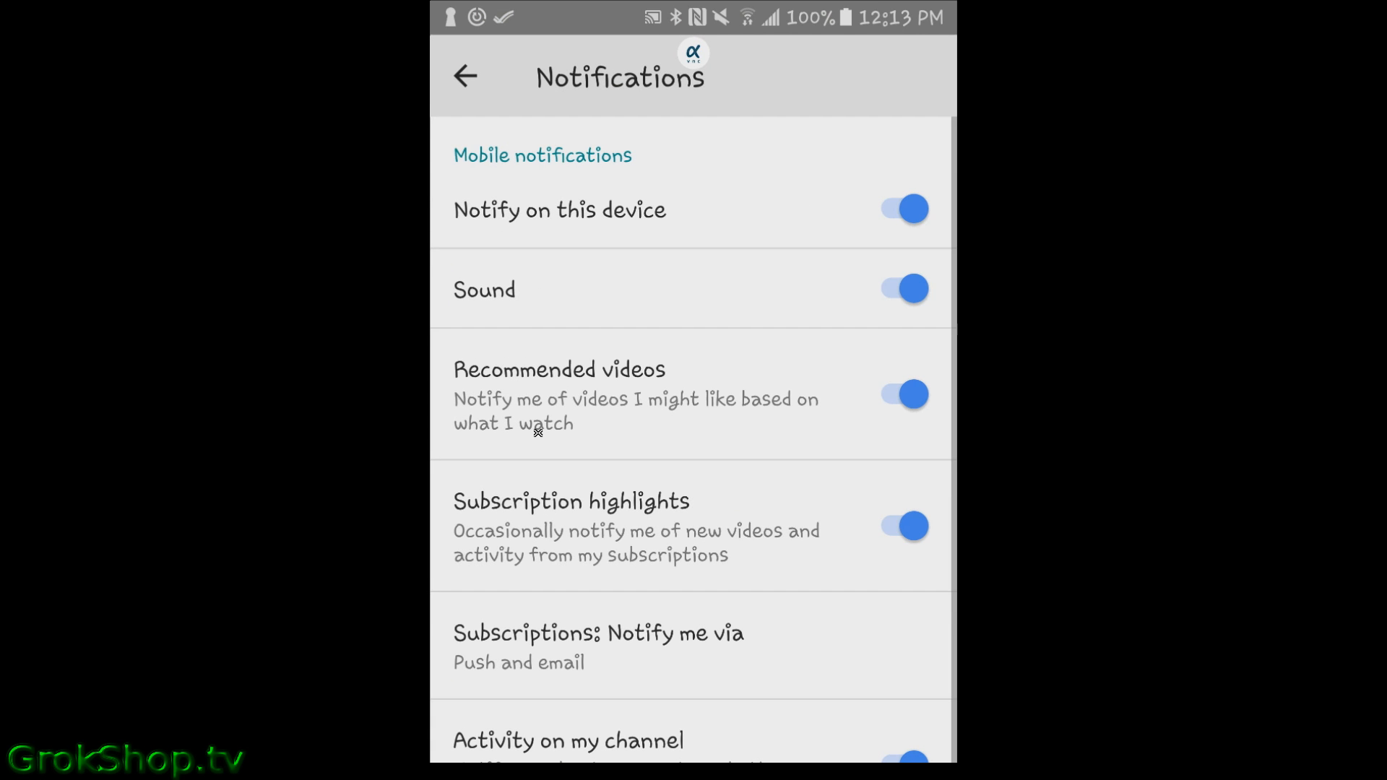
mouse_move(487, 173)
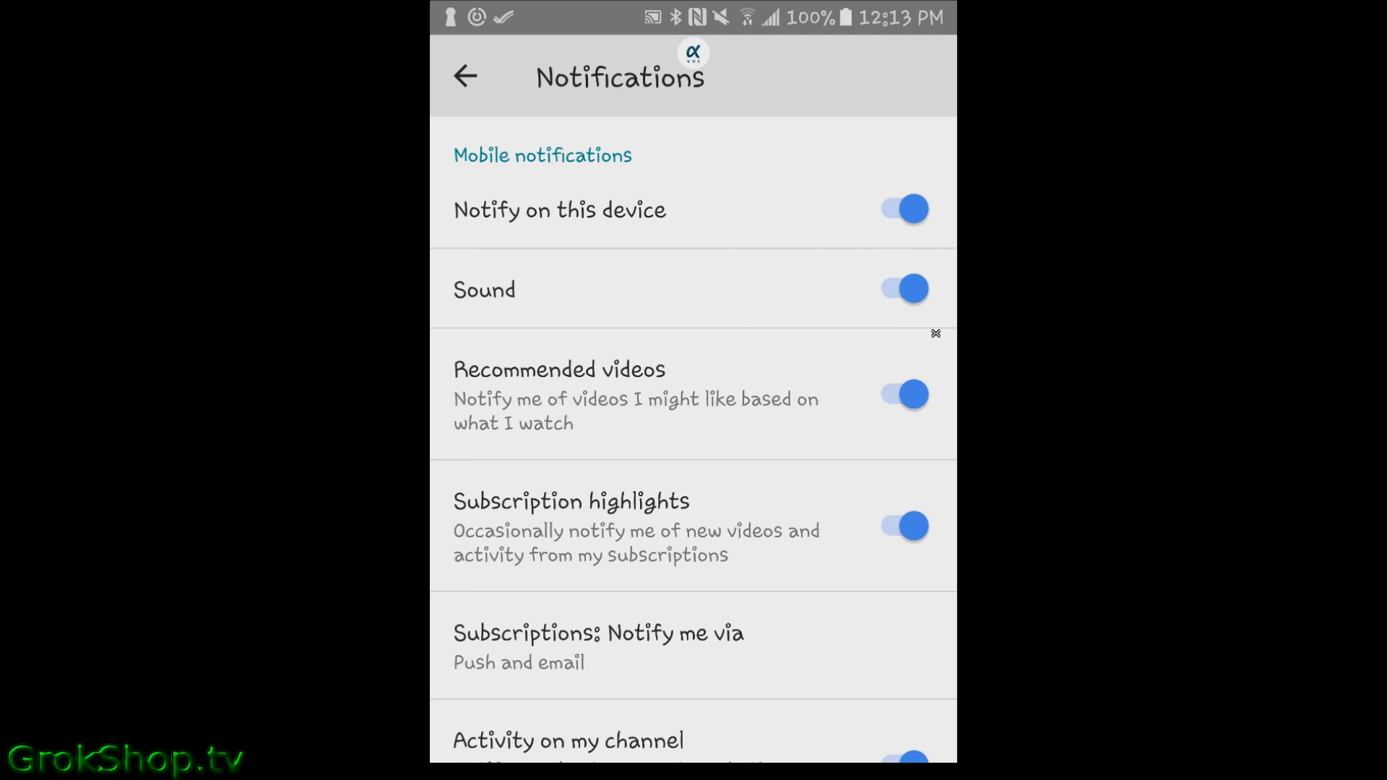
mouse_move(471, 410)
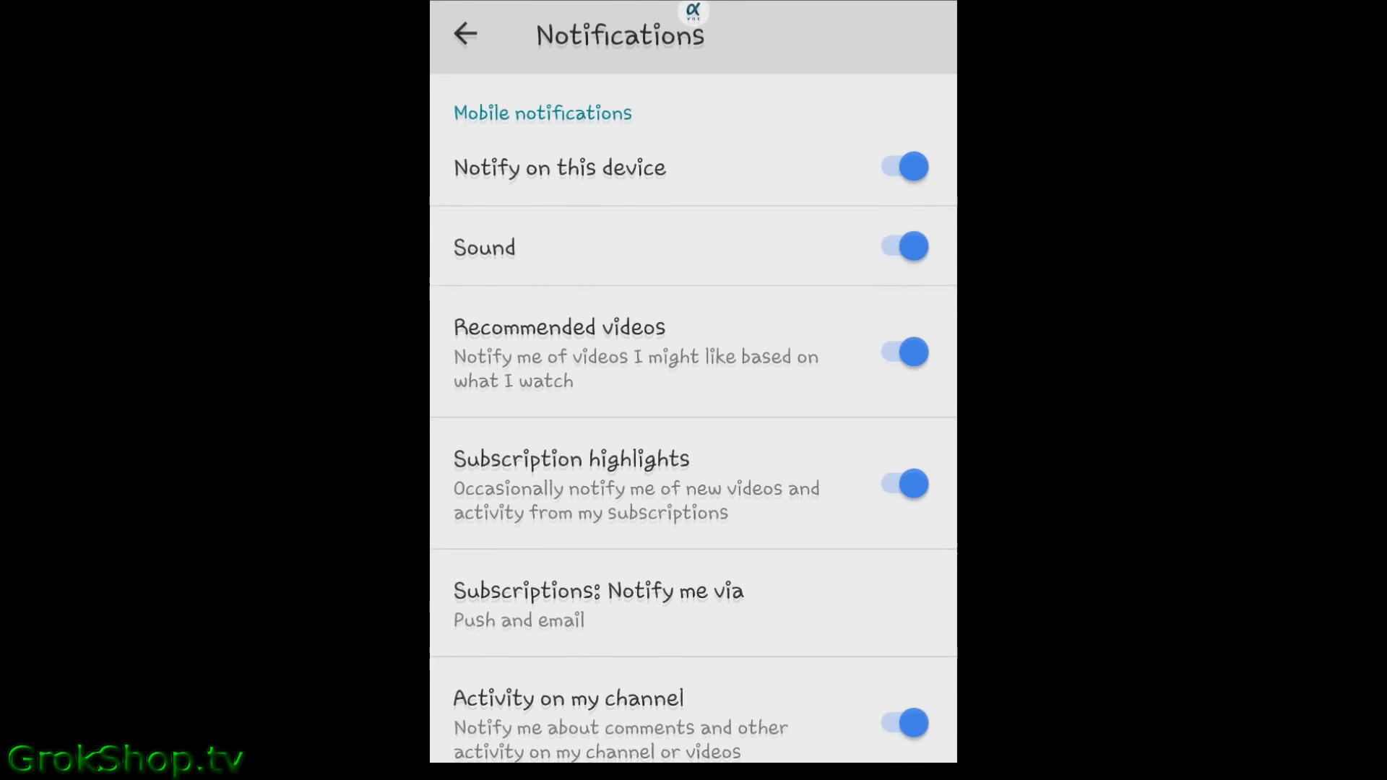
scroll("down", 3)
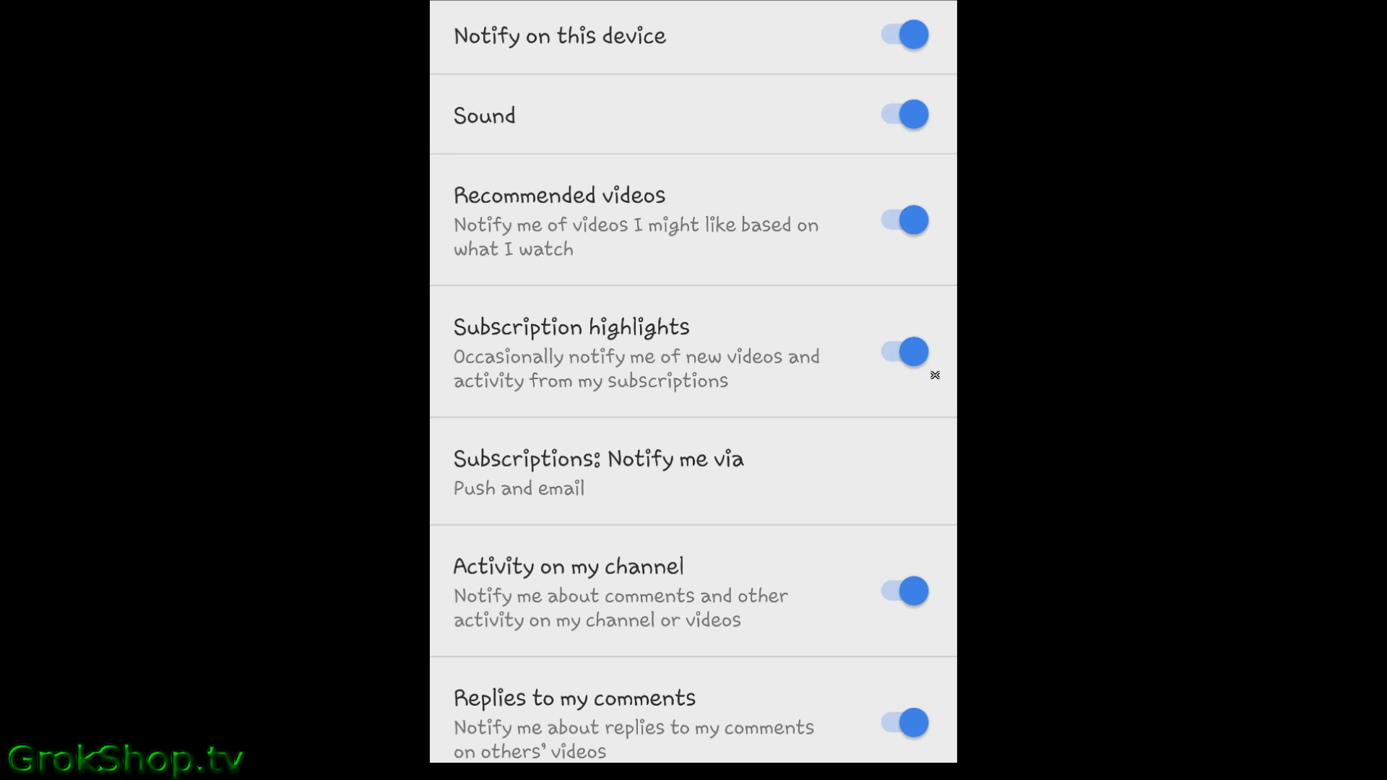
mouse_move(666, 472)
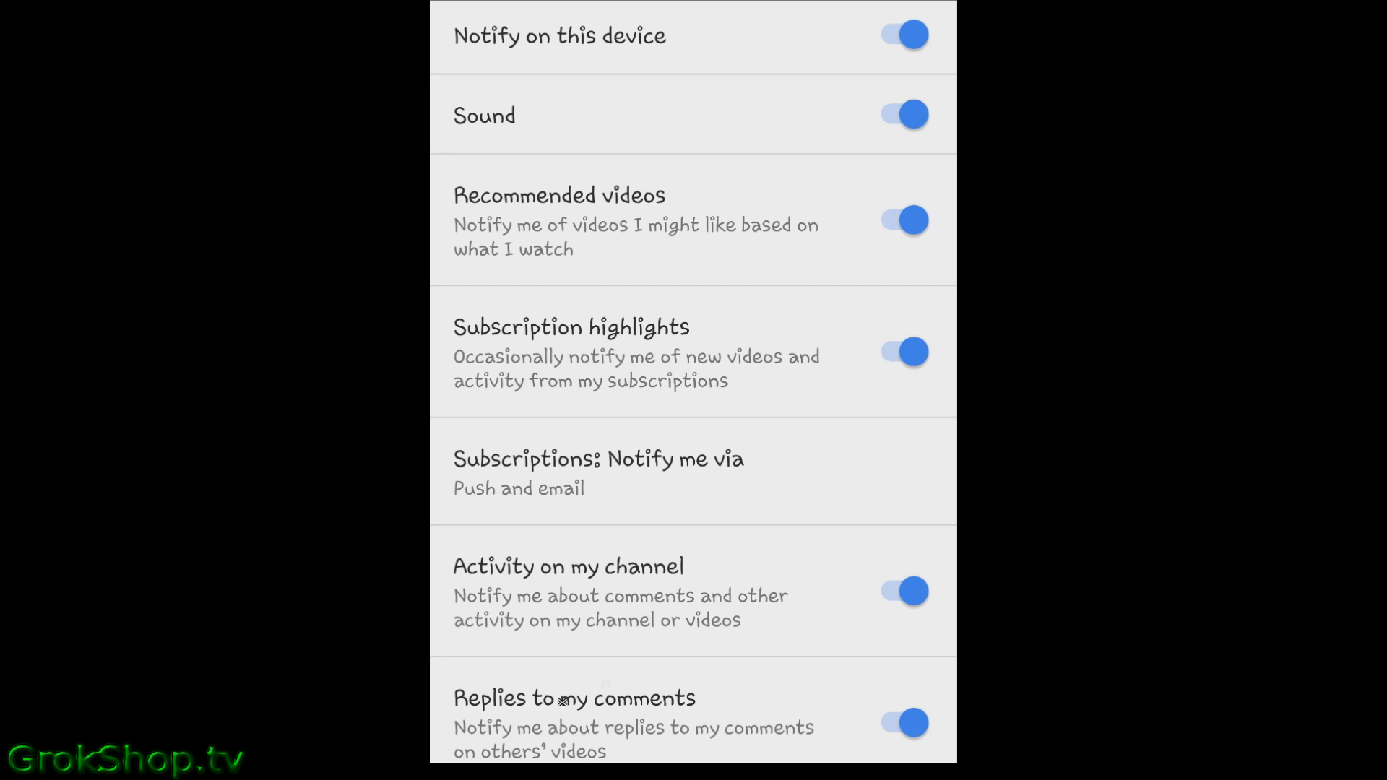
mouse_move(772, 647)
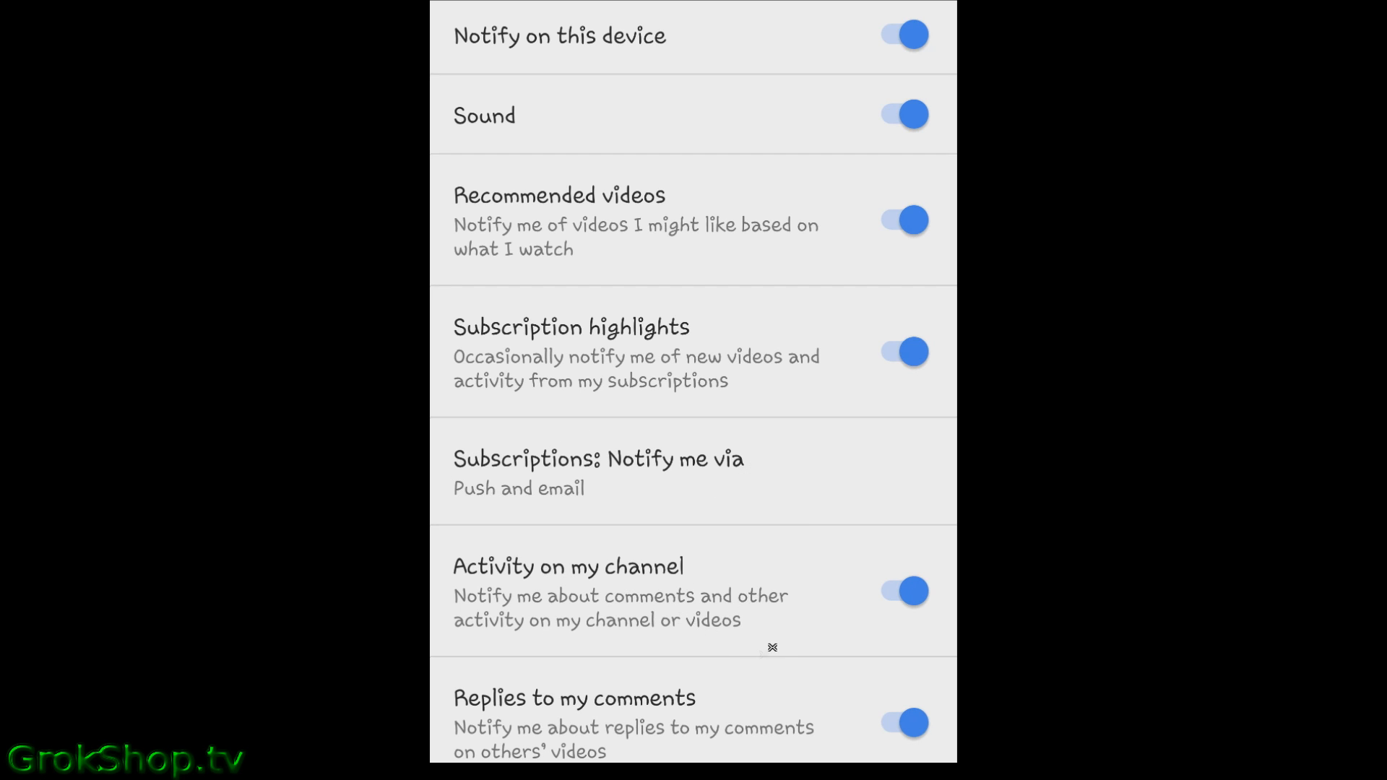
scroll("down", 3)
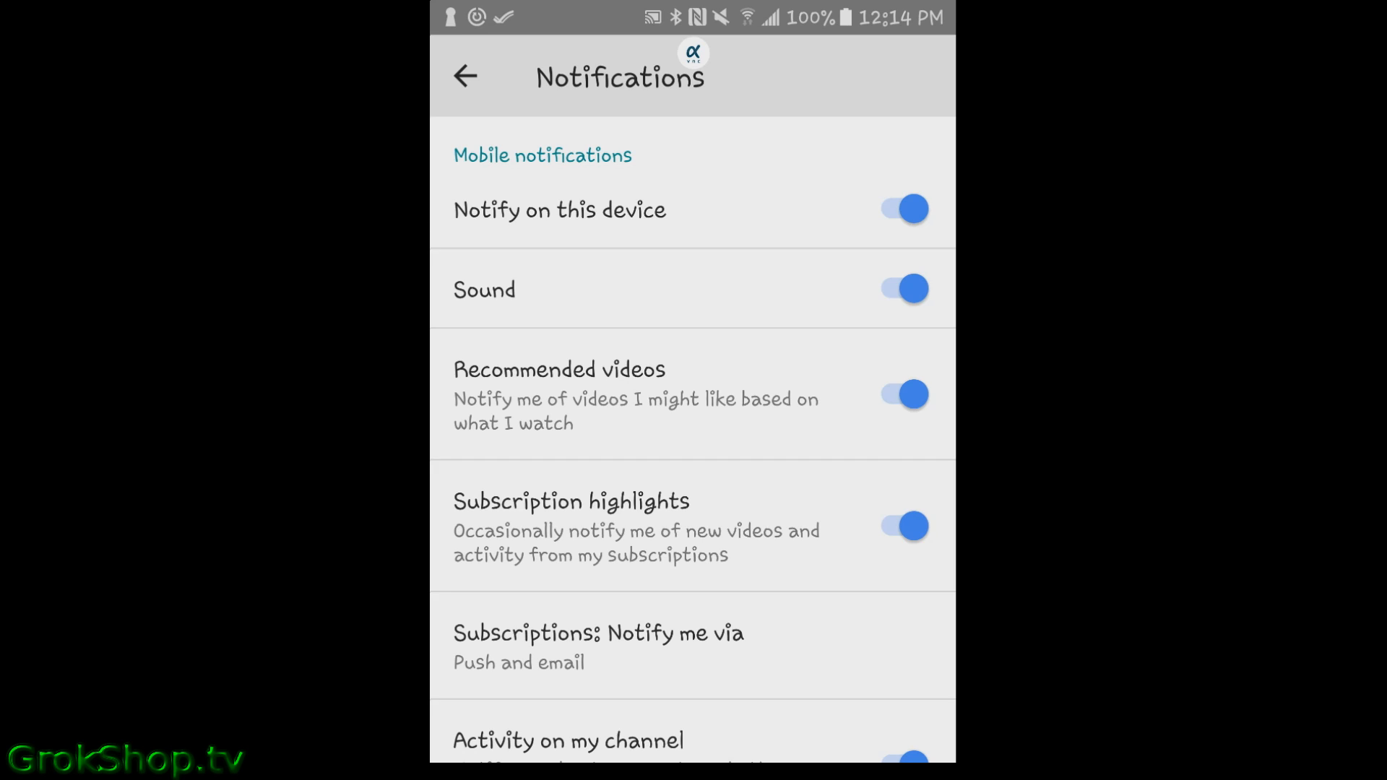
left_click(464, 76)
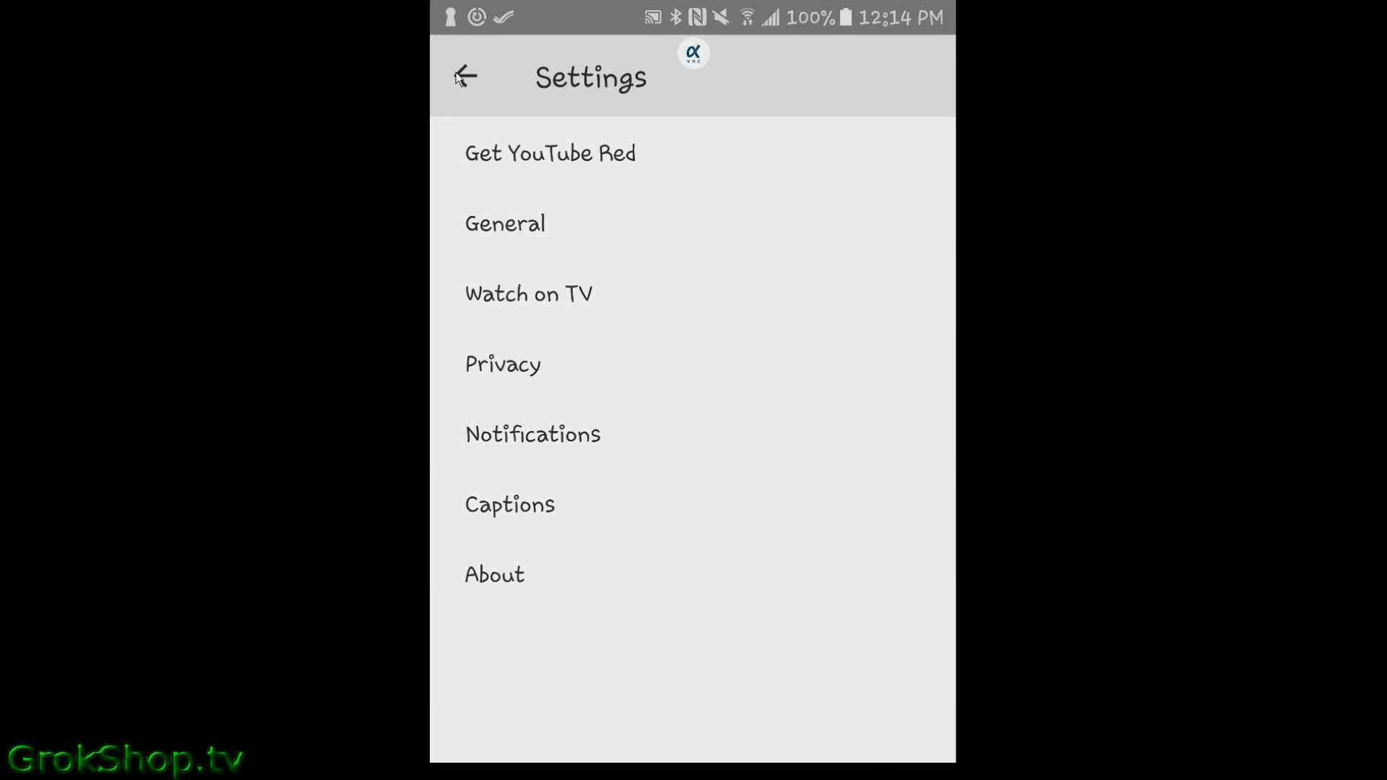
mouse_move(496, 240)
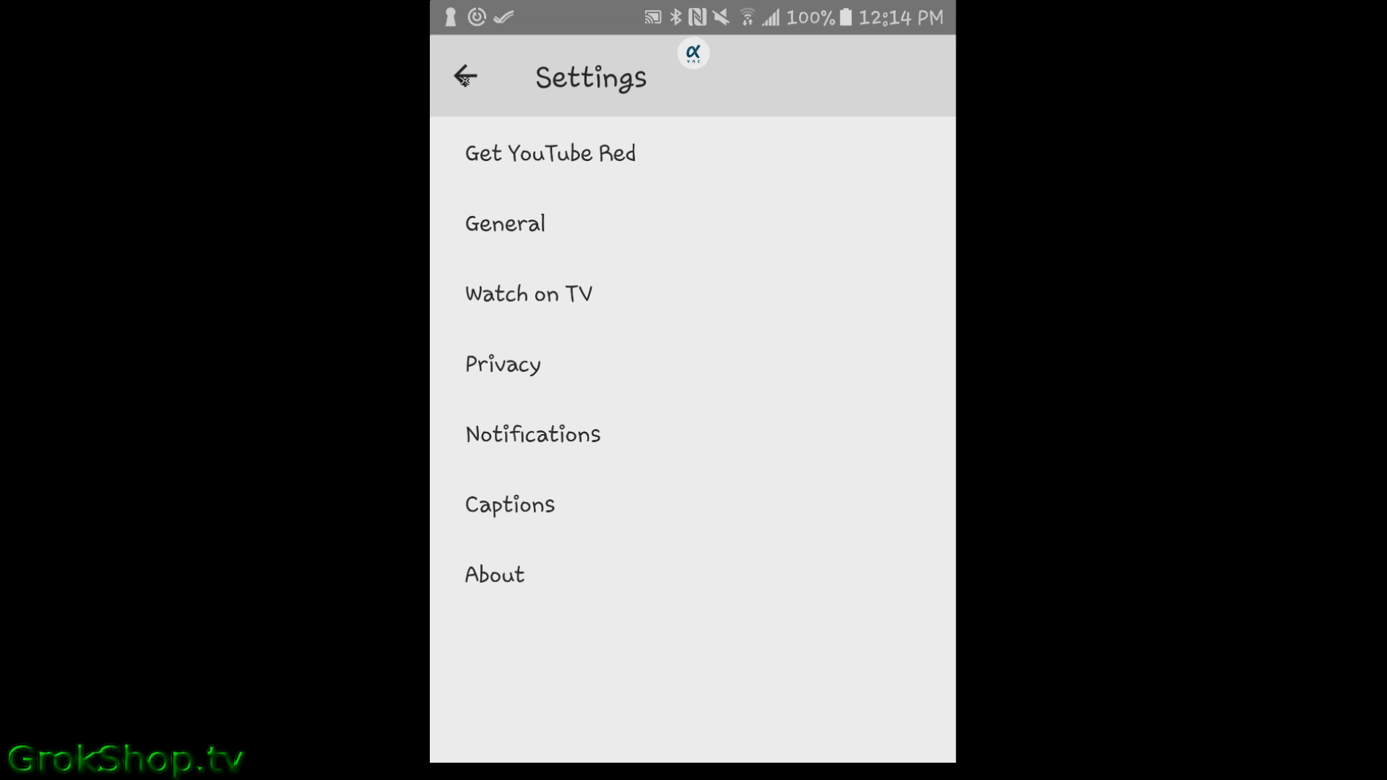
Go back to the Home feed and open the Rainbow Collector channel.
left_click(464, 76)
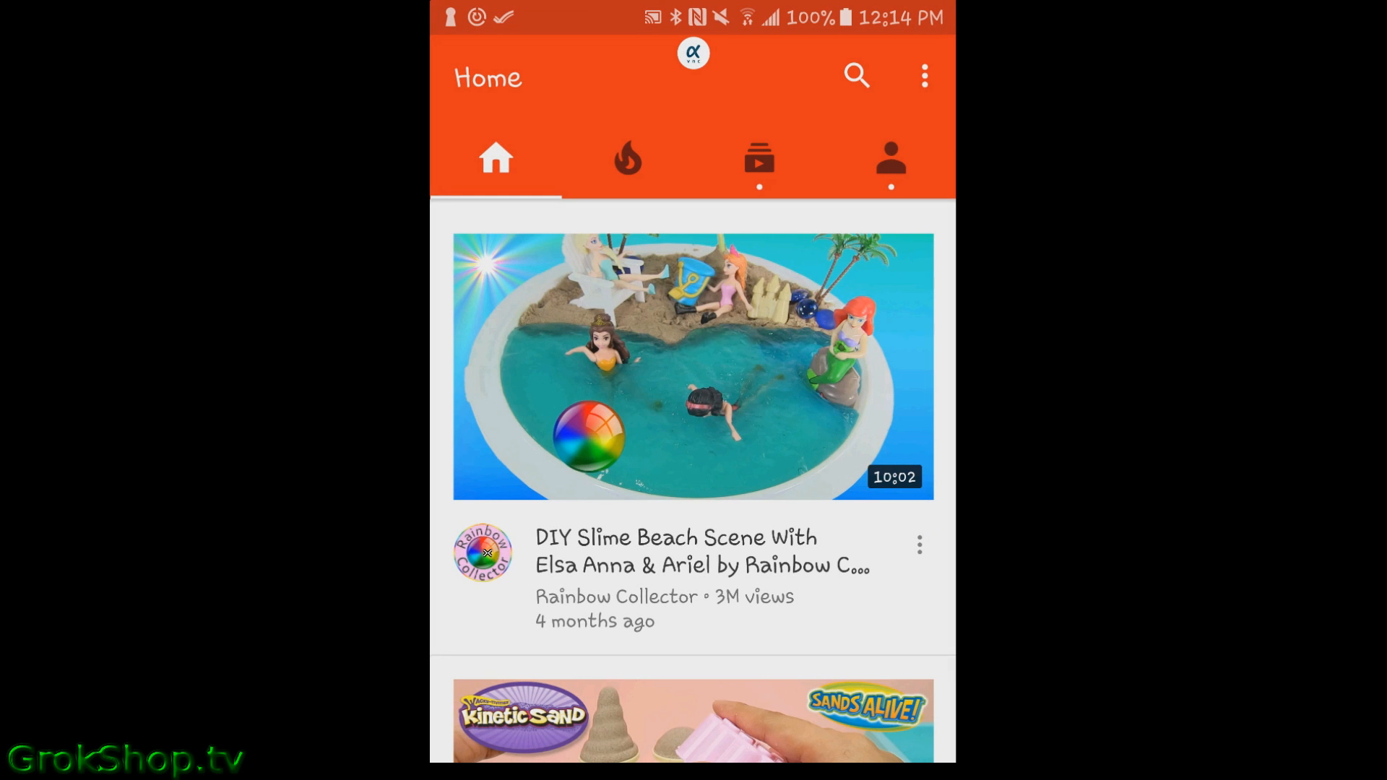
left_click(483, 552)
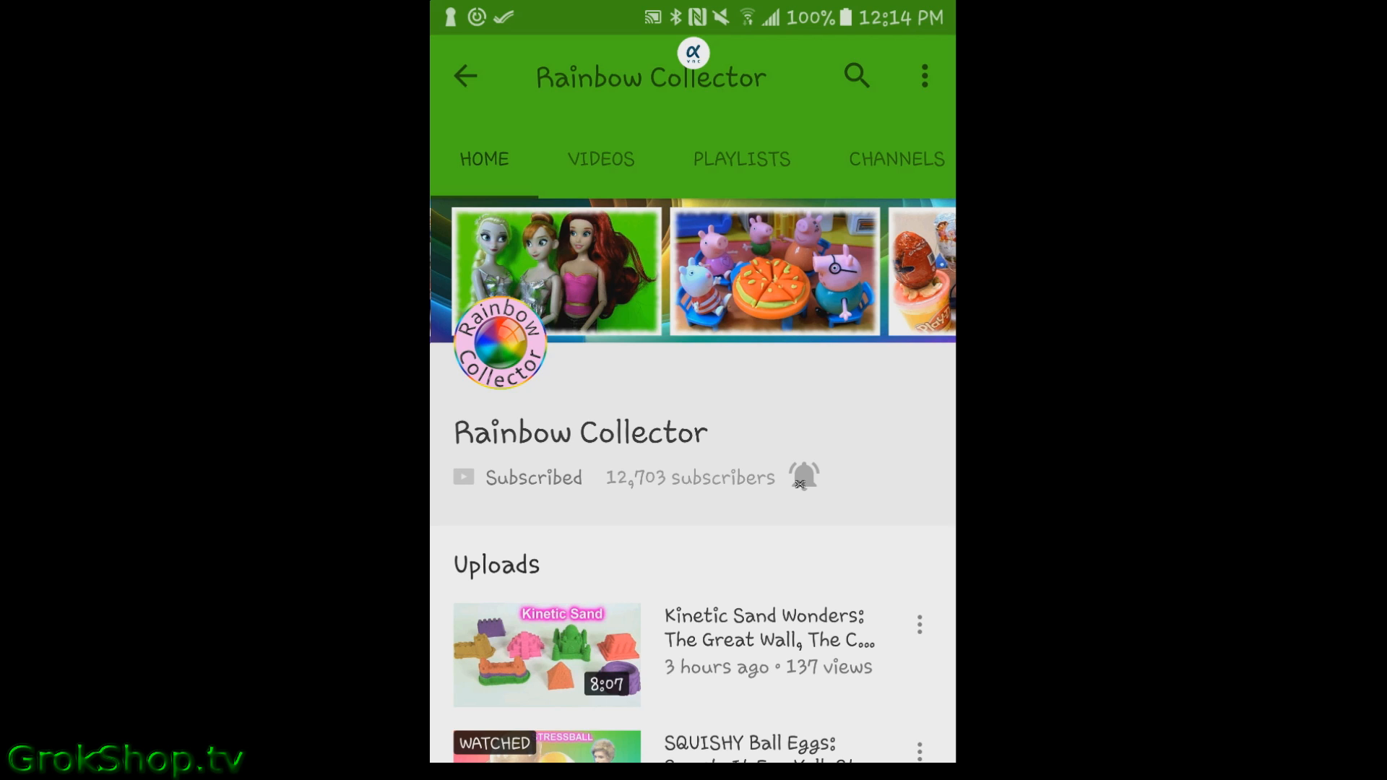
Turn off Rainbow Collector's notifications with the bell and accept the change message.
left_click(802, 476)
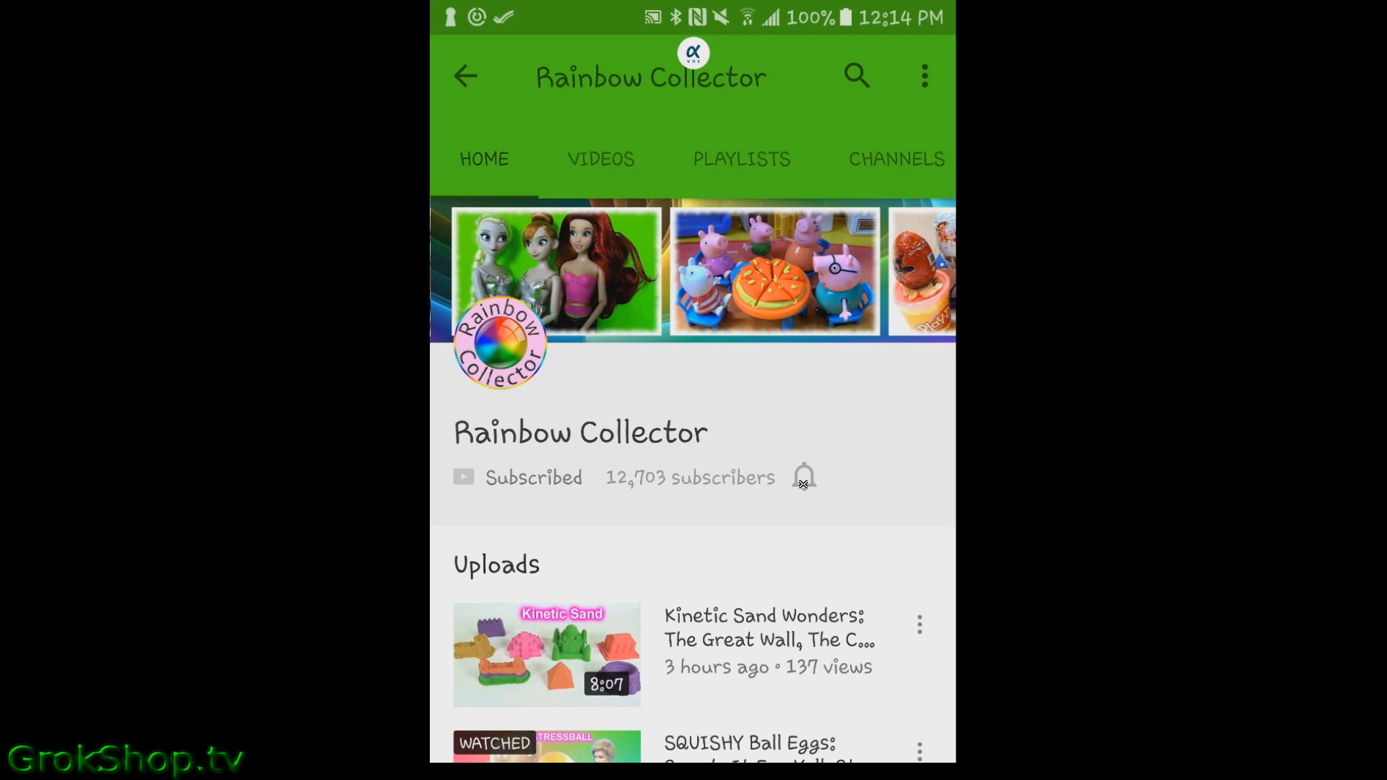
left_click(802, 476)
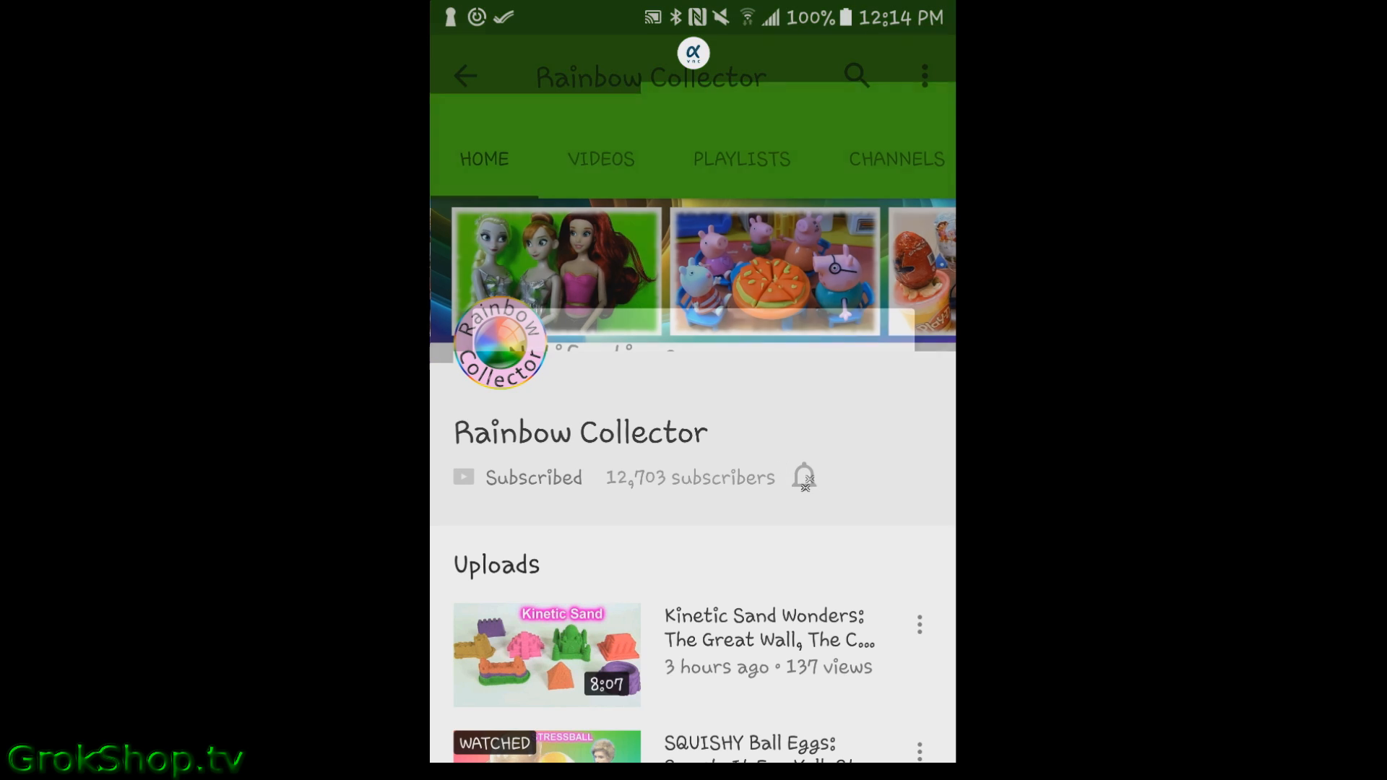
left_click(803, 477)
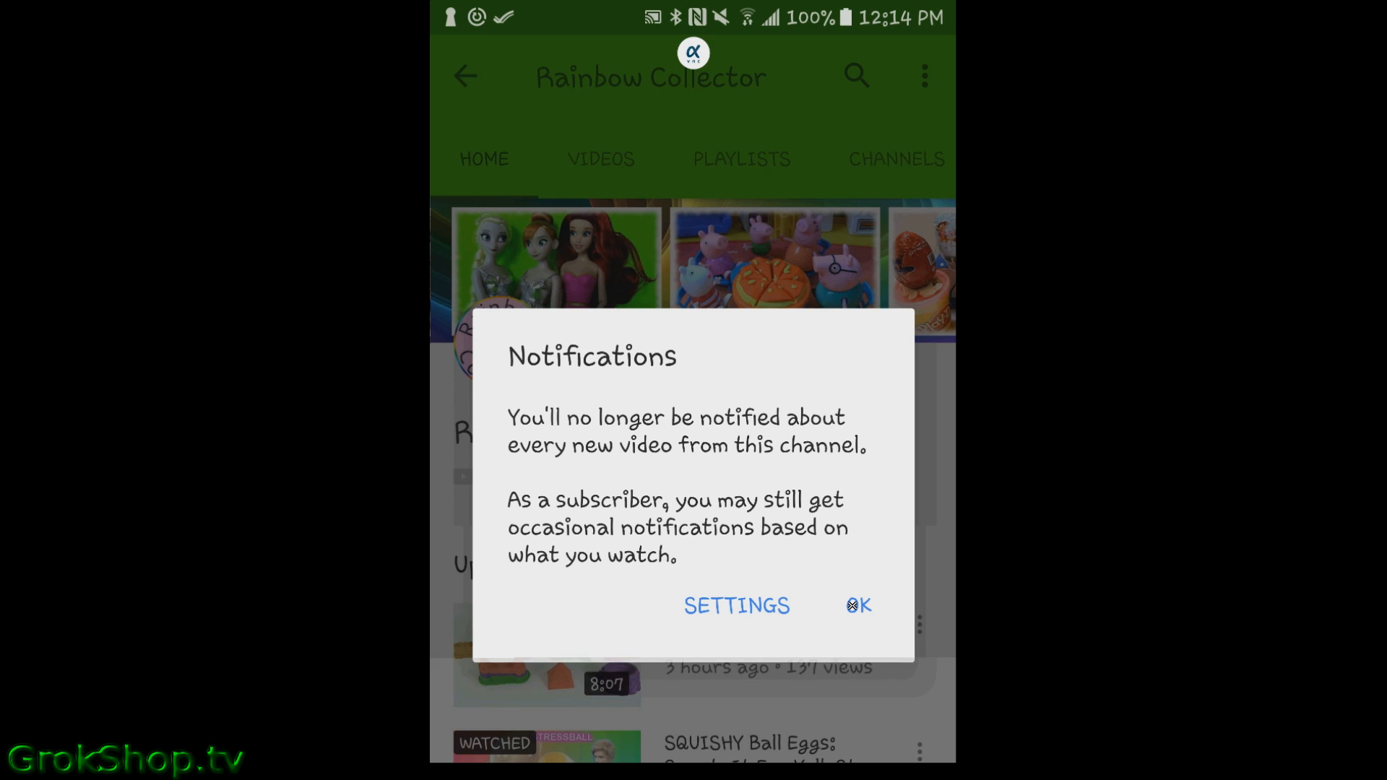
left_click(859, 605)
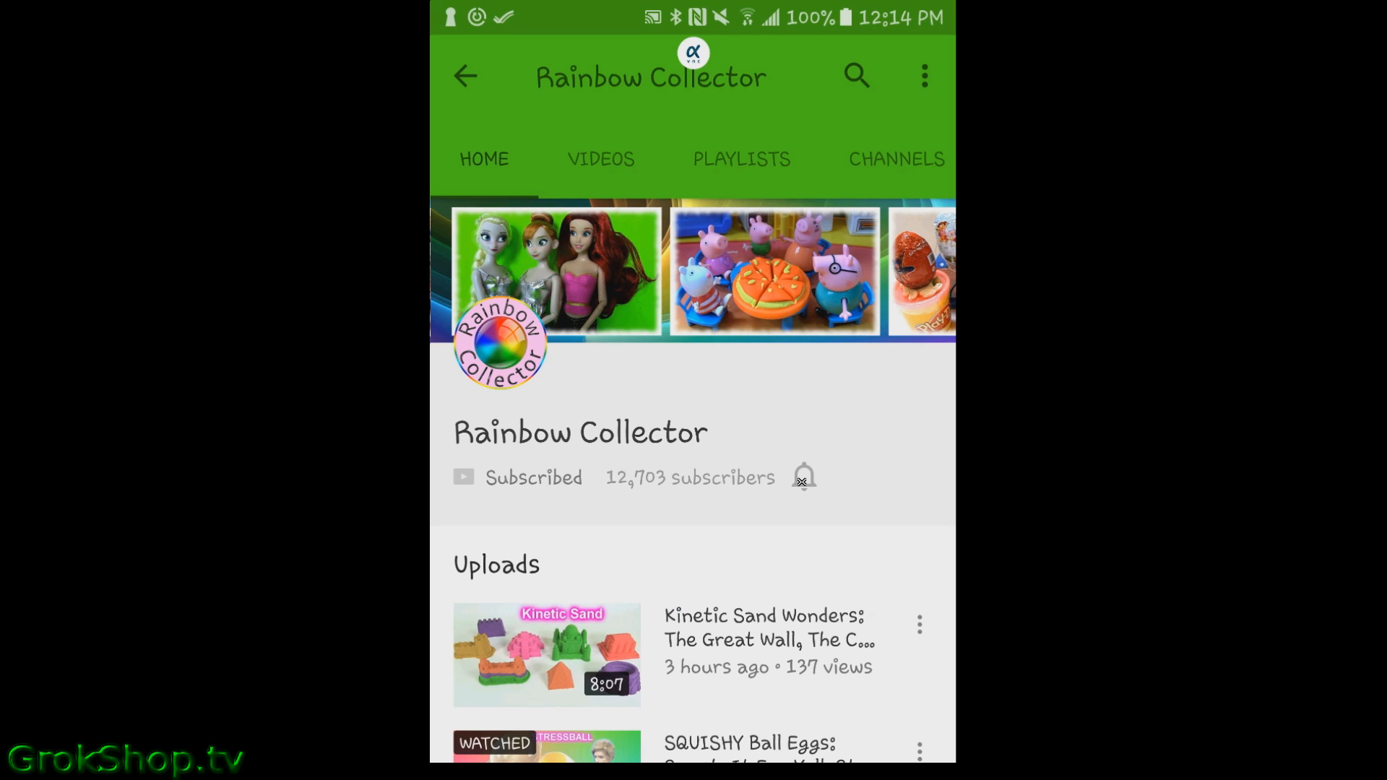
Toggle the channel bell back on, then off for every-new-video notifications.
left_click(804, 475)
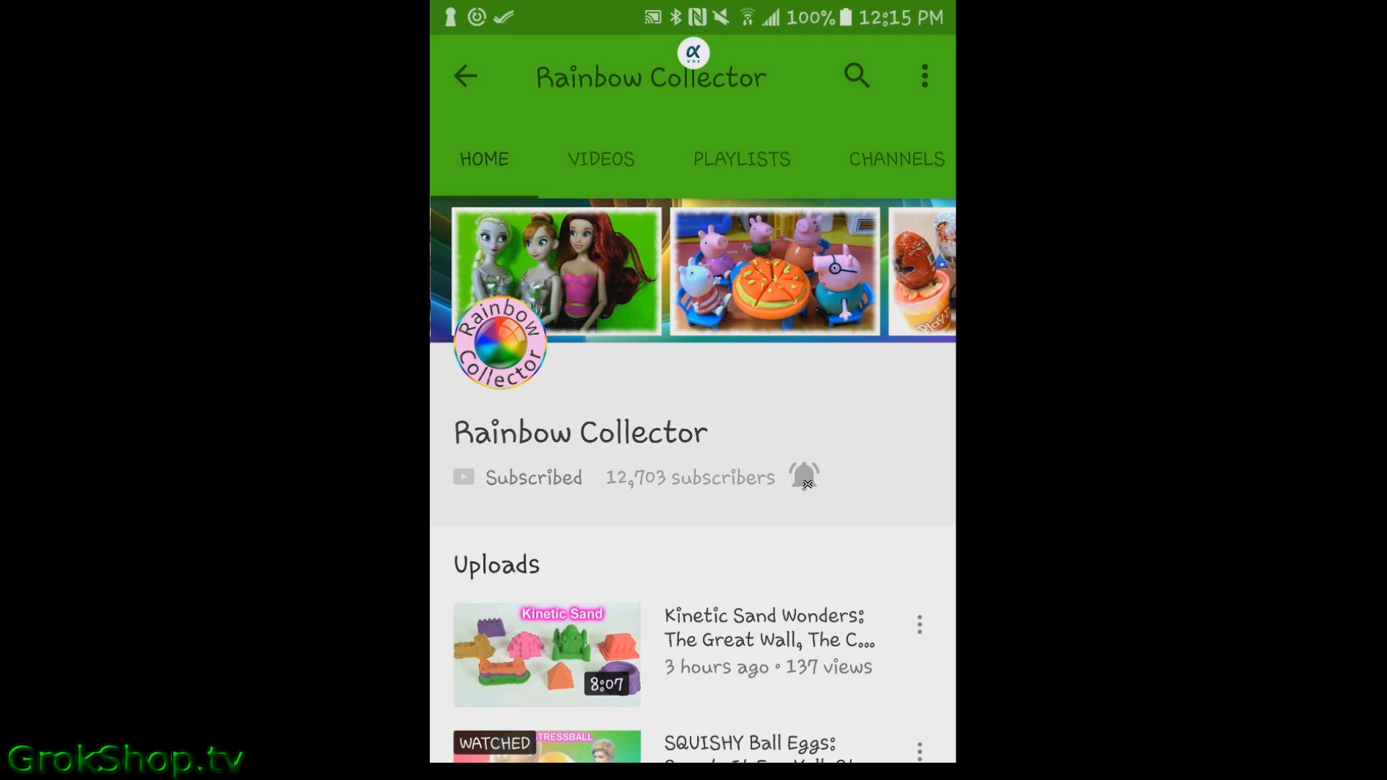
left_click(800, 476)
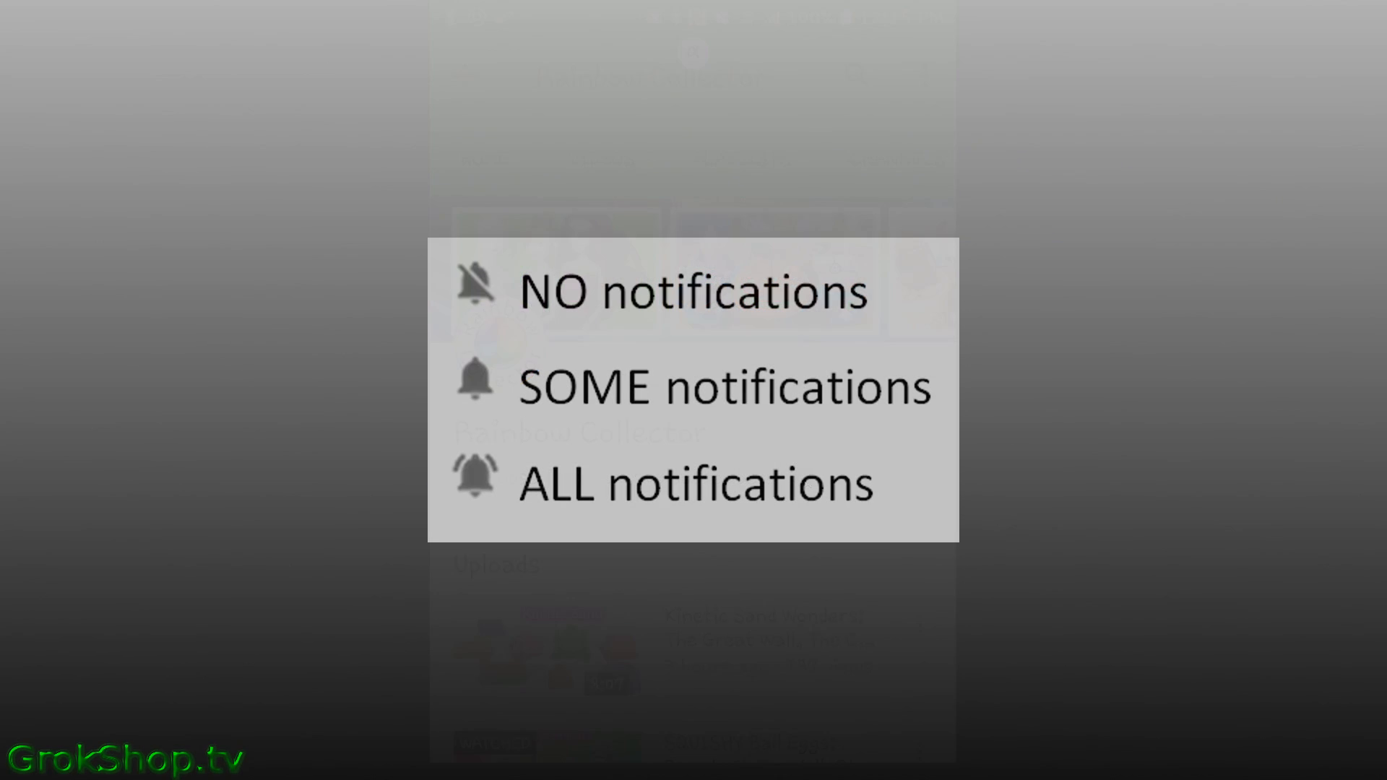
Open the full Notifications settings page from the channel's notification dialog.
left_click(695, 292)
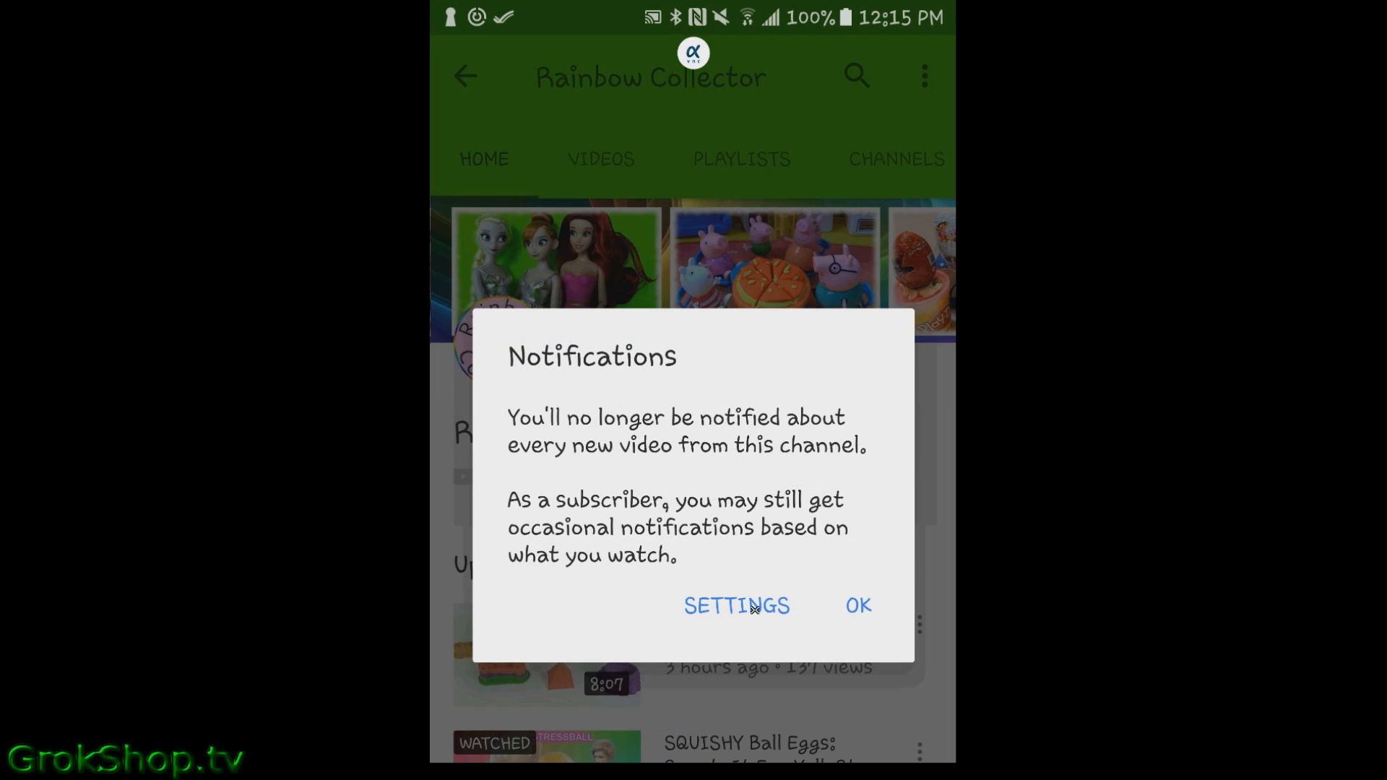
left_click(735, 606)
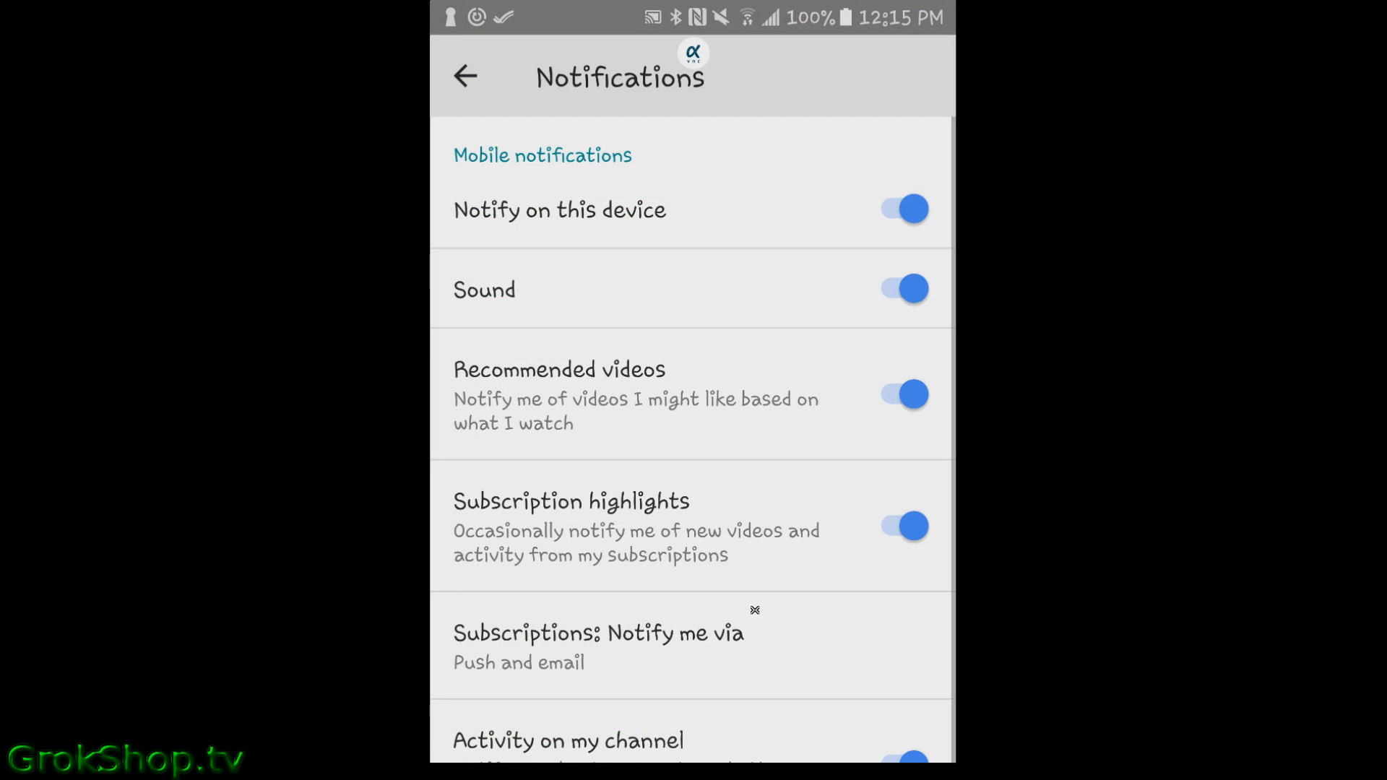